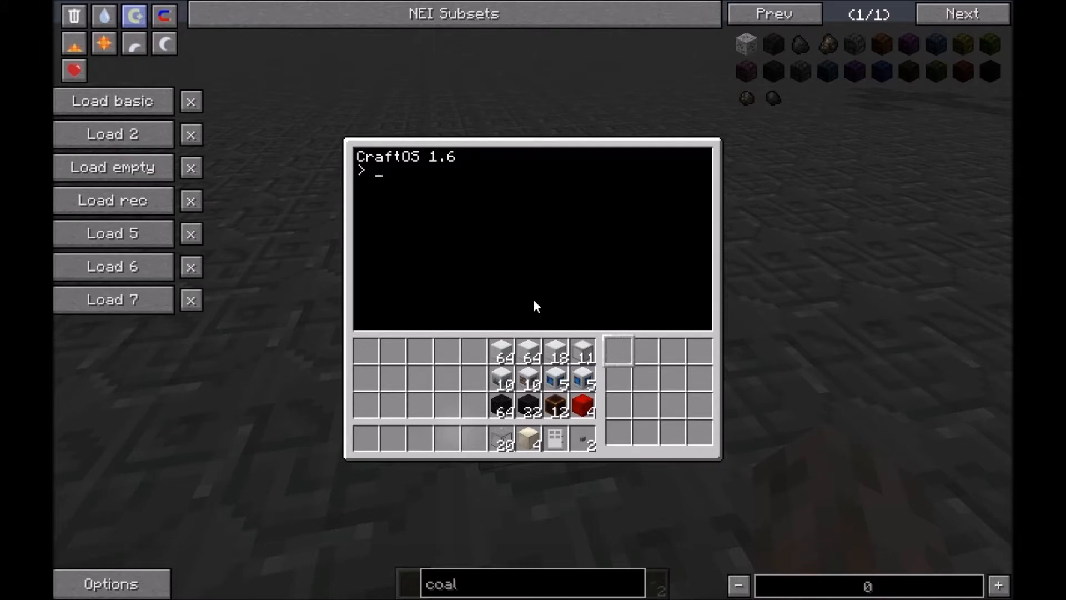
Step: Delete the turtle's old bShuttle program with 'delete bShuttle'
{"action": "type", "text": "delete"}
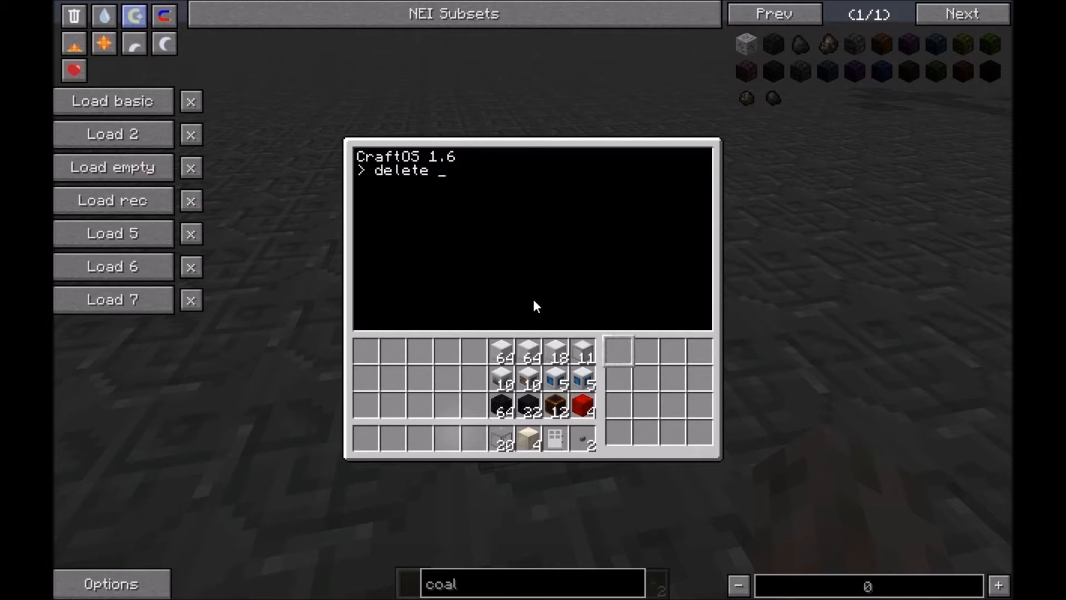
{"action": "type", "text": "bShuttle"}
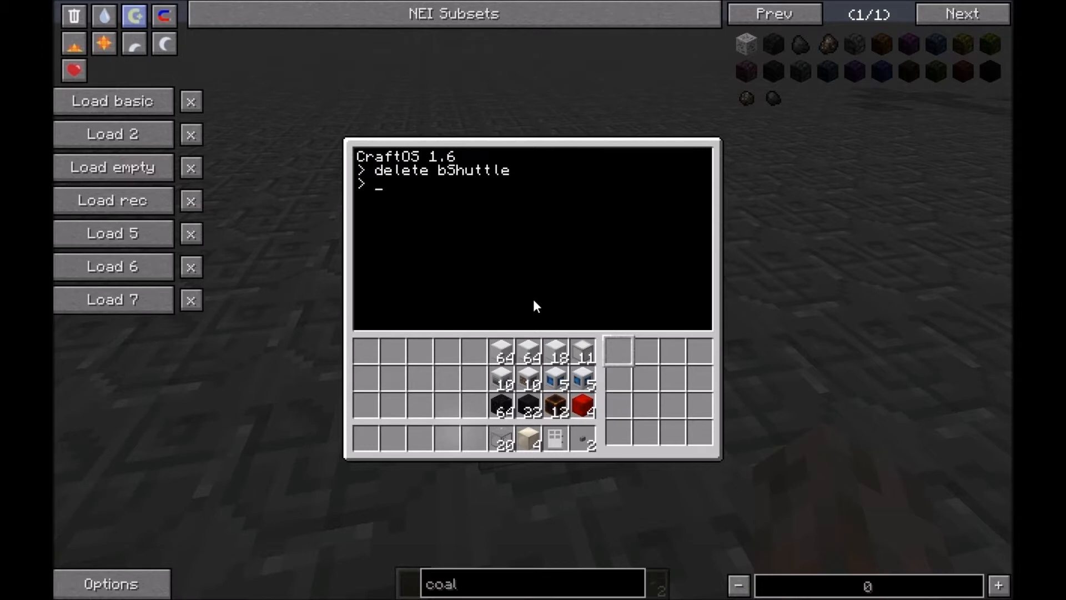
Step: Download bShuttle from pastebin code L1UO3he3 onto the turtle
{"action": "type", "text": "pastebin get"}
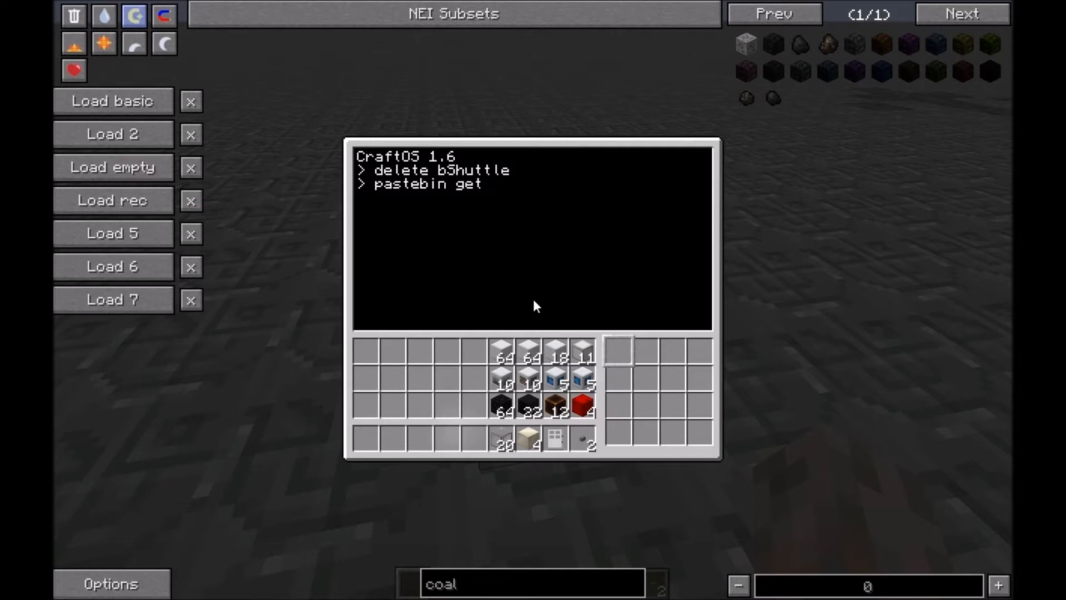
{"action": "type", "text": "L1U"}
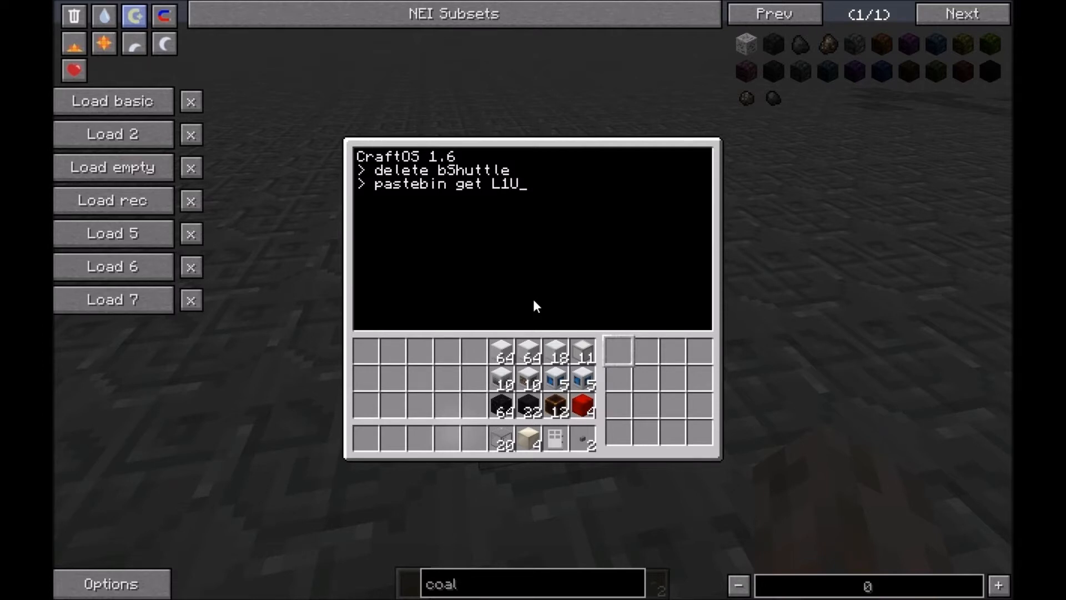
{"action": "type", "text": "Q"}
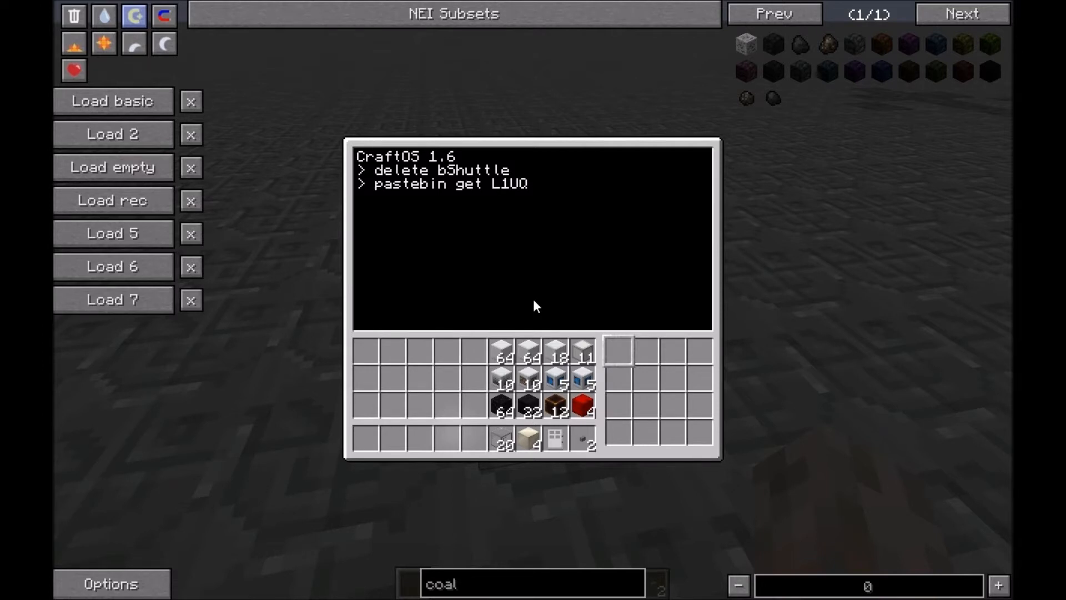
{"action": "type", "text": "he3"}
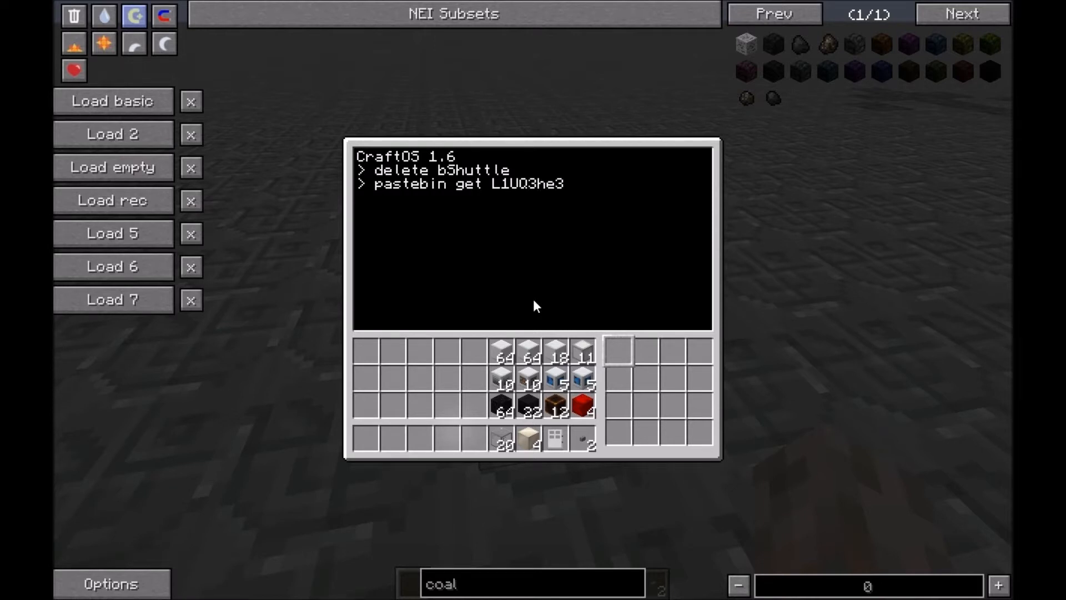
{"action": "type", "text": "b"}
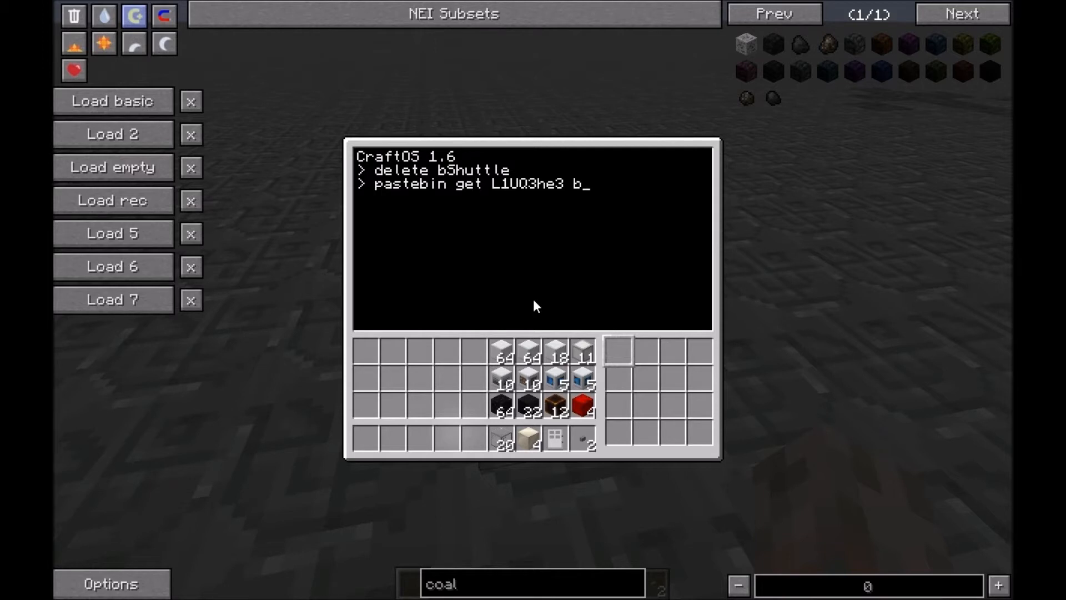
{"action": "type", "text": "5huttle"}
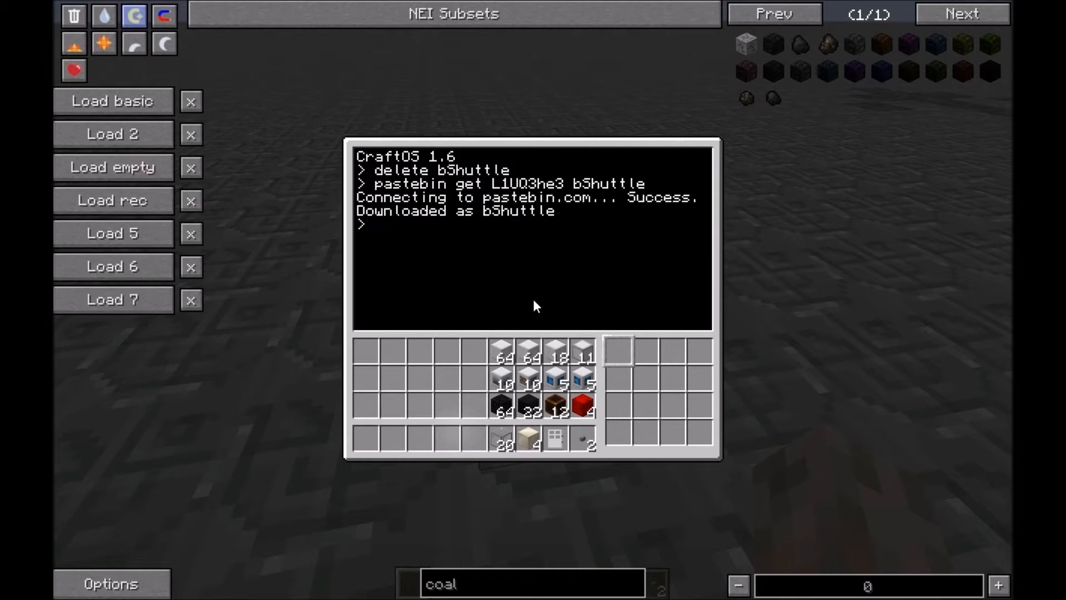
Step: Send the turtle 20 blocks upward with 'go up 20'
{"action": "type", "text": "bsh"}
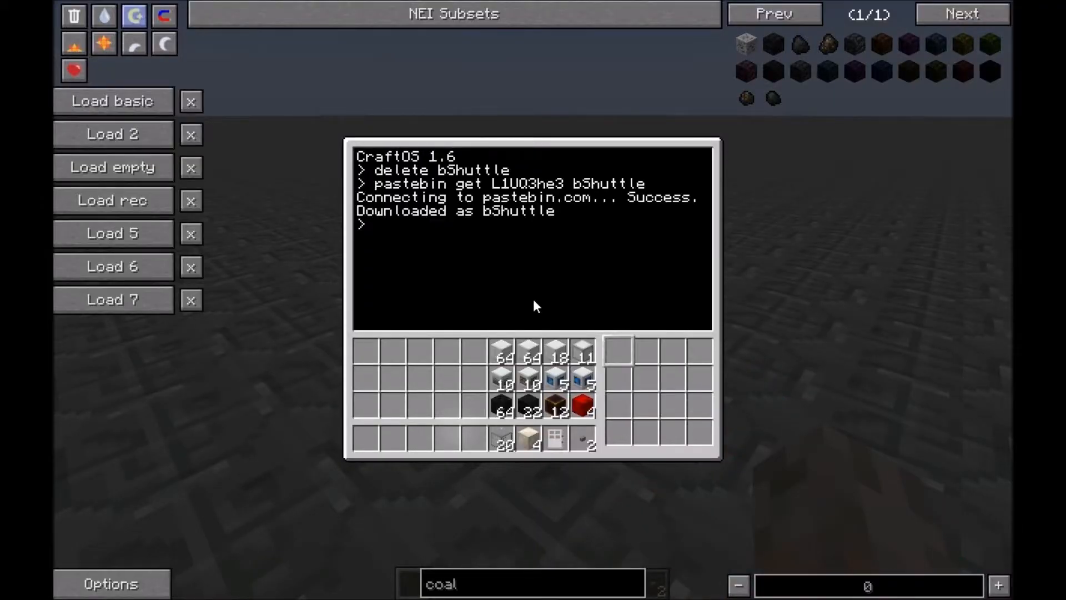
{"action": "type", "text": "go up 20"}
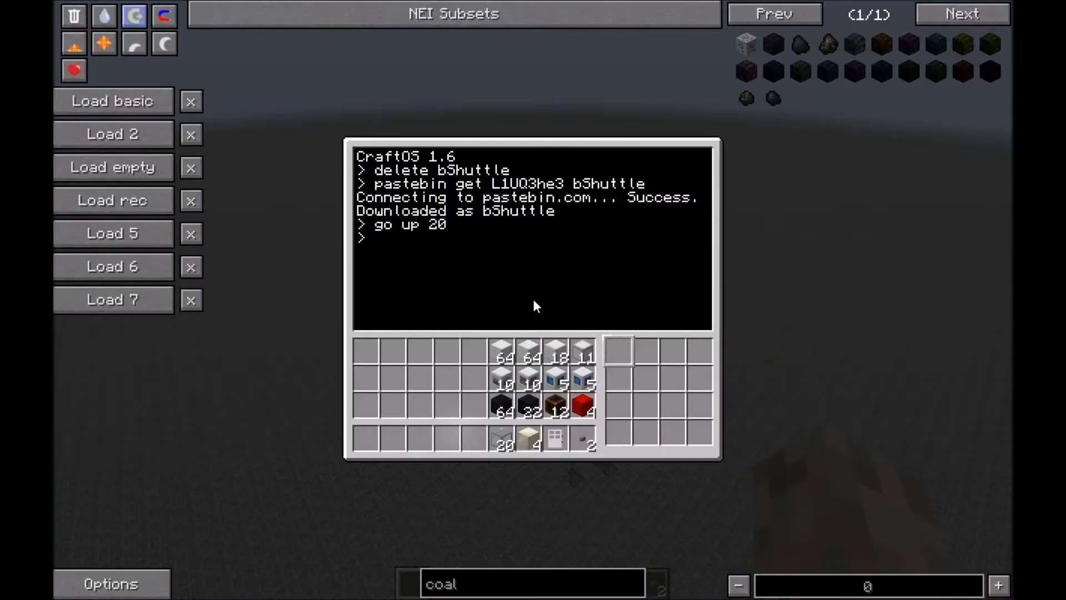
Step: Run bShuttle and show intro page 1/3 for the 18x18x9 space shuttle
{"action": "type", "text": "bshu"}
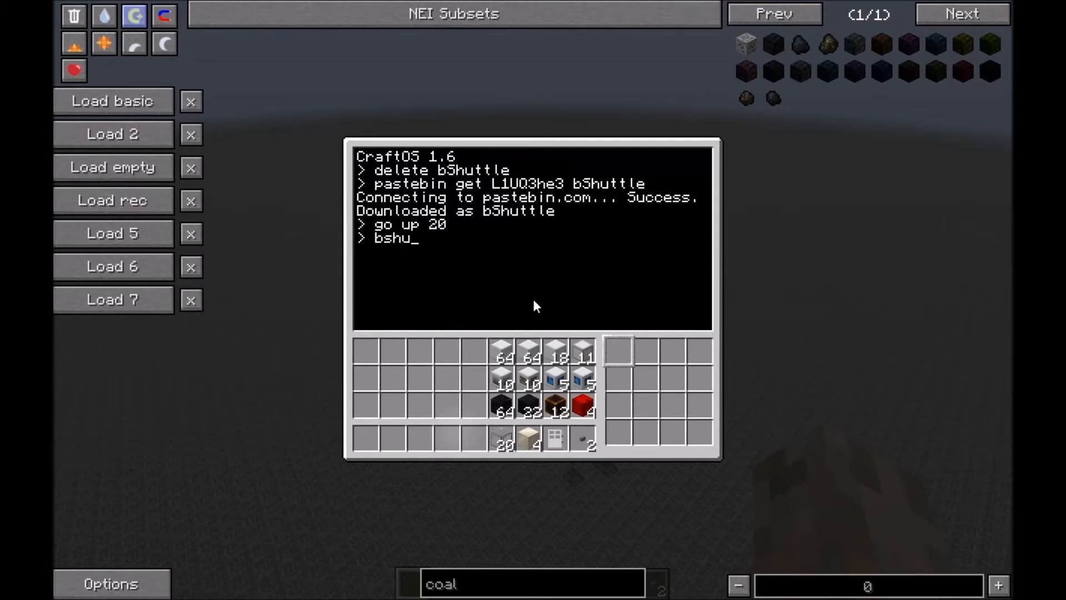
{"action": "key", "text": "enter"}
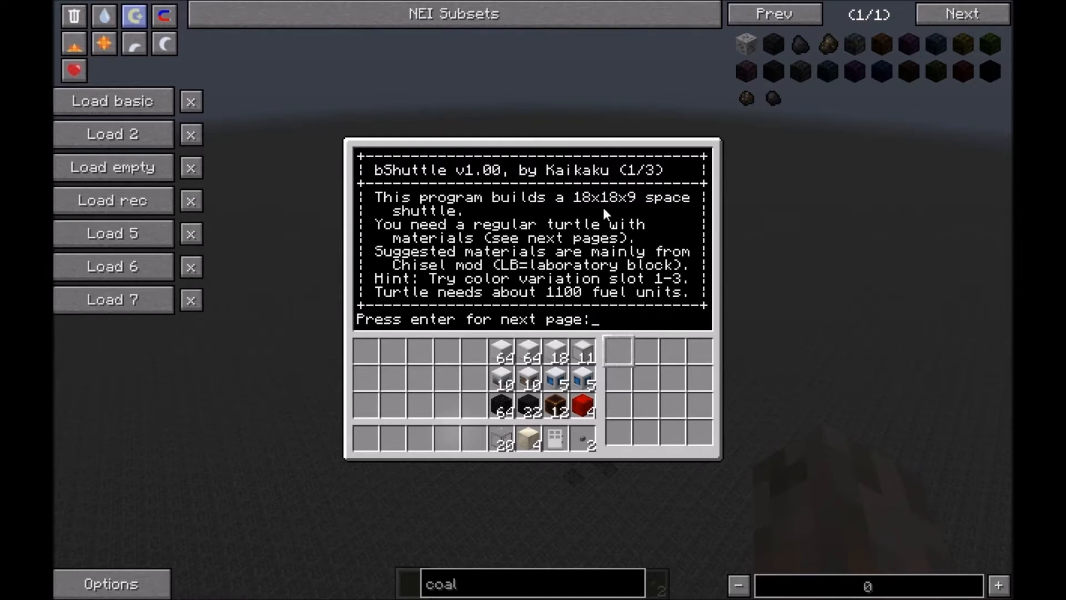
{"action": "mouse_move", "coordinate": [639, 212]}
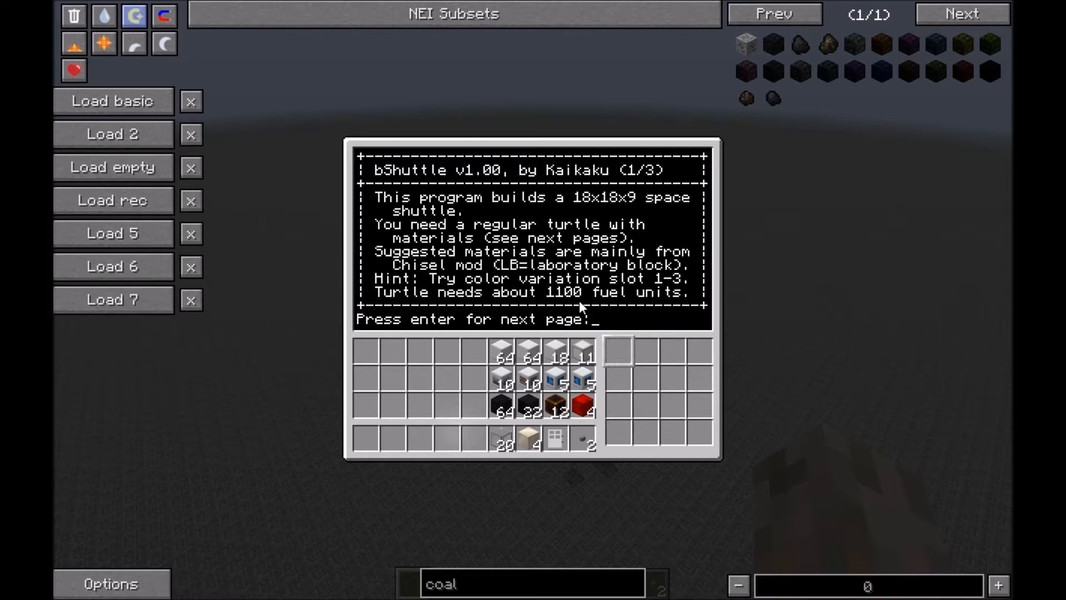
{"action": "mouse_move", "coordinate": [405, 293]}
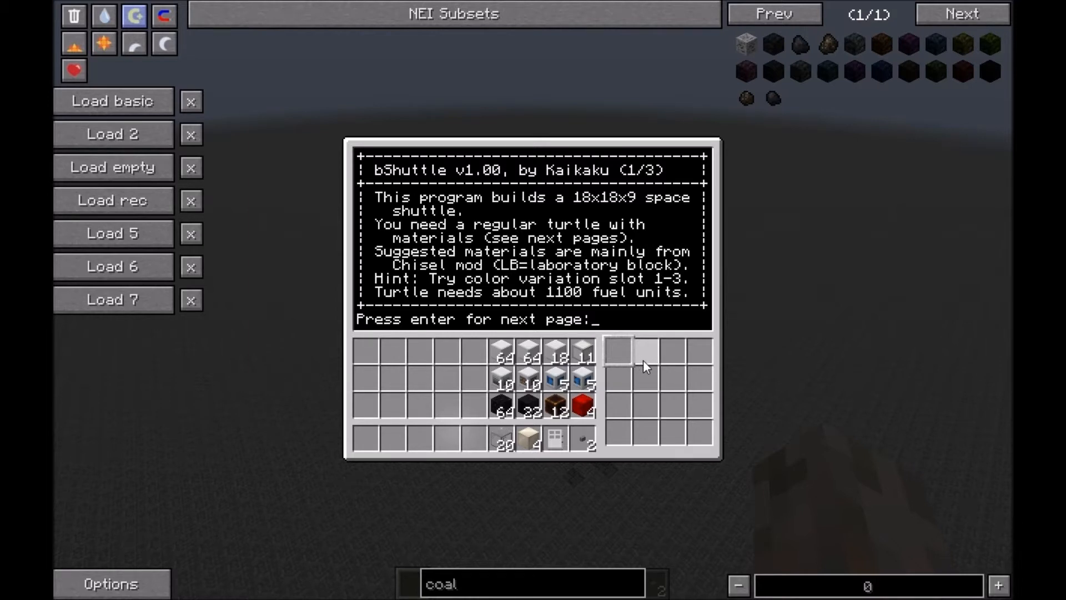
{"action": "mouse_move", "coordinate": [649, 359]}
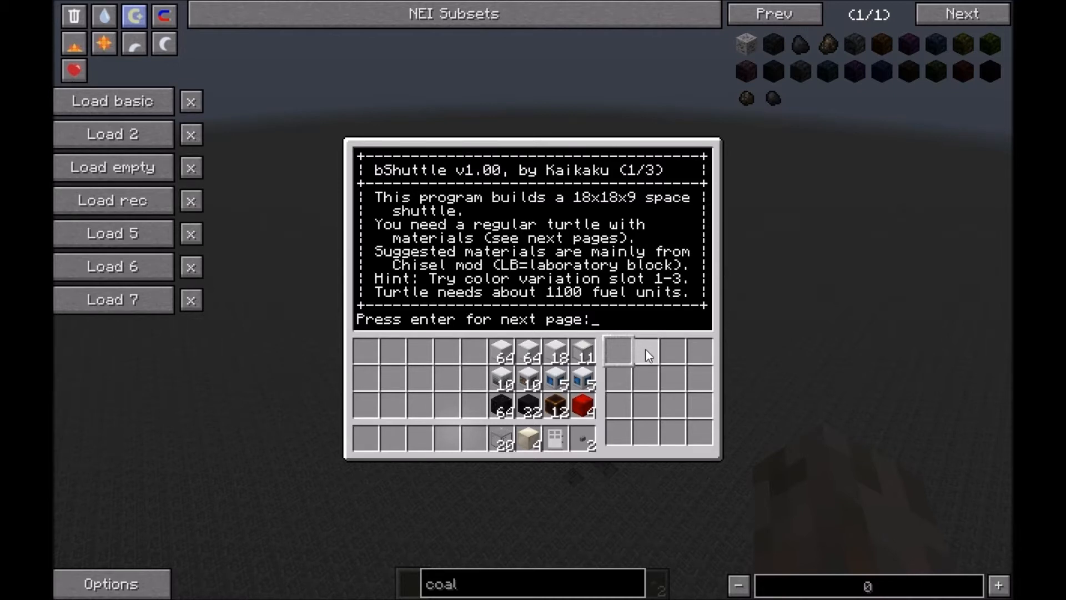
{"action": "mouse_move", "coordinate": [639, 311]}
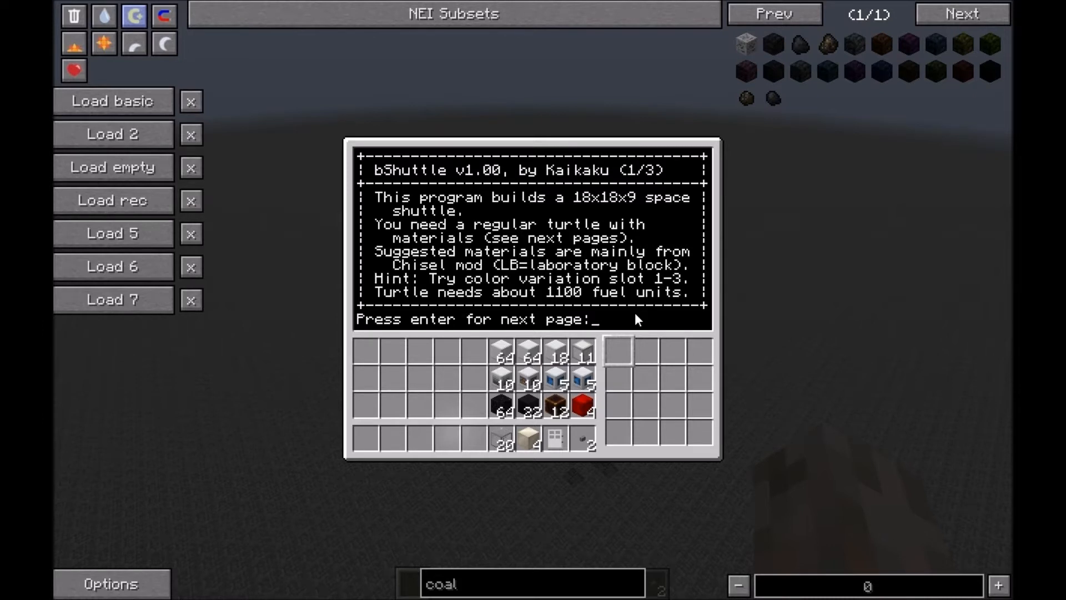
Step: Advance to bShuttle's page 2/3 listing the materials for each slot
{"action": "key", "text": "enter"}
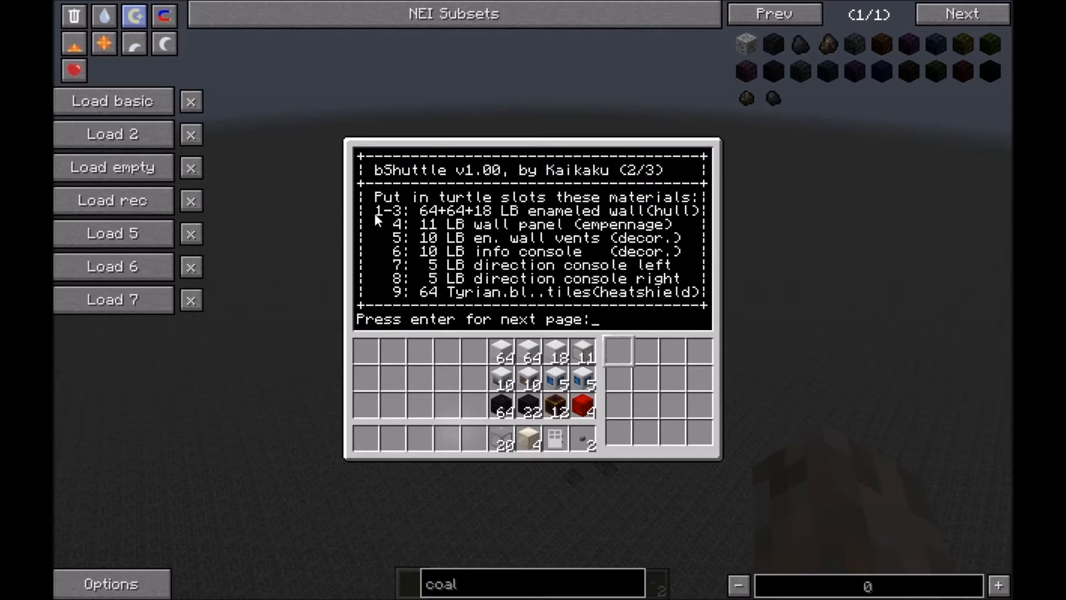
{"action": "mouse_move", "coordinate": [483, 218]}
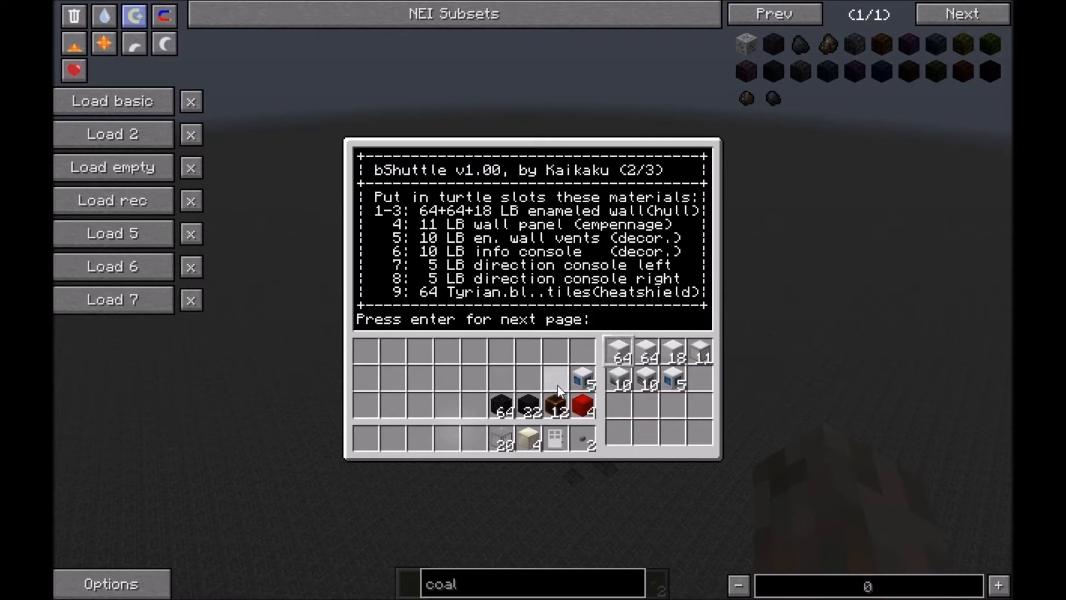
{"action": "mouse_move", "coordinate": [680, 384]}
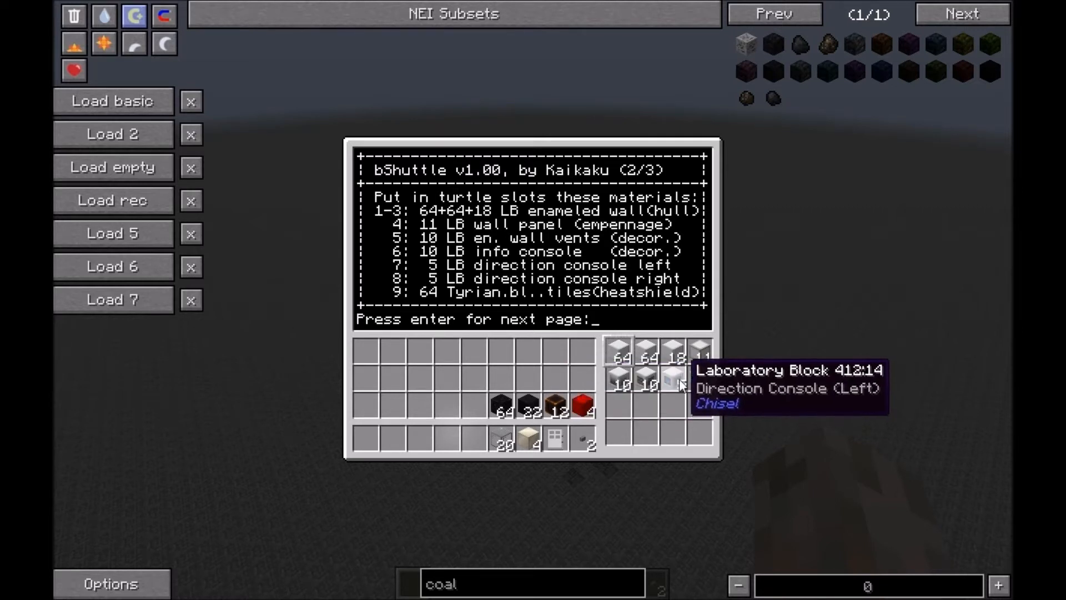
{"action": "mouse_move", "coordinate": [704, 388]}
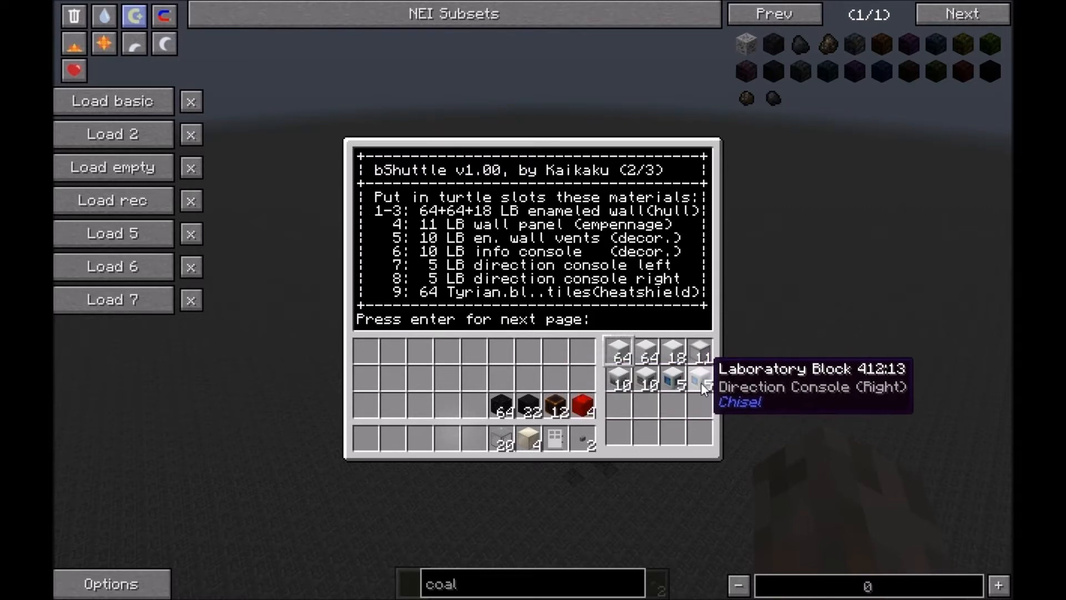
{"action": "mouse_move", "coordinate": [475, 306]}
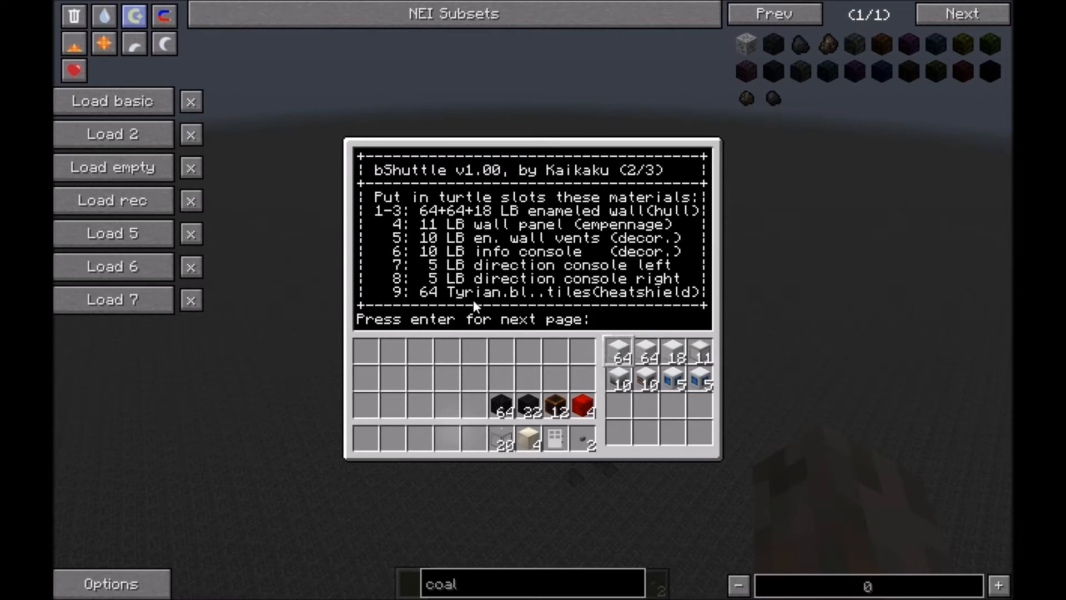
{"action": "mouse_move", "coordinate": [502, 407]}
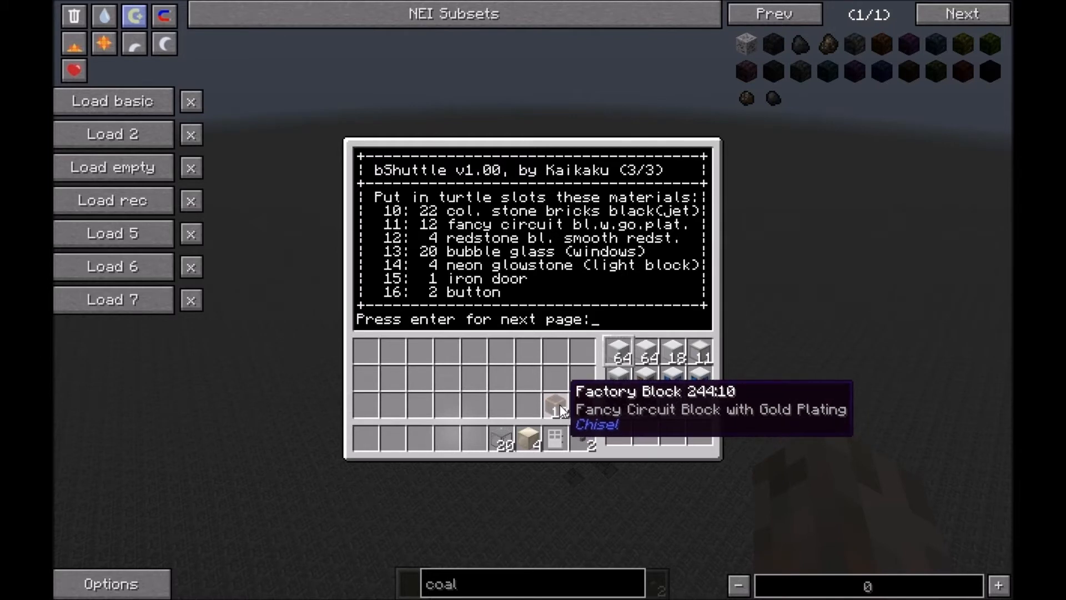
{"action": "mouse_move", "coordinate": [586, 408]}
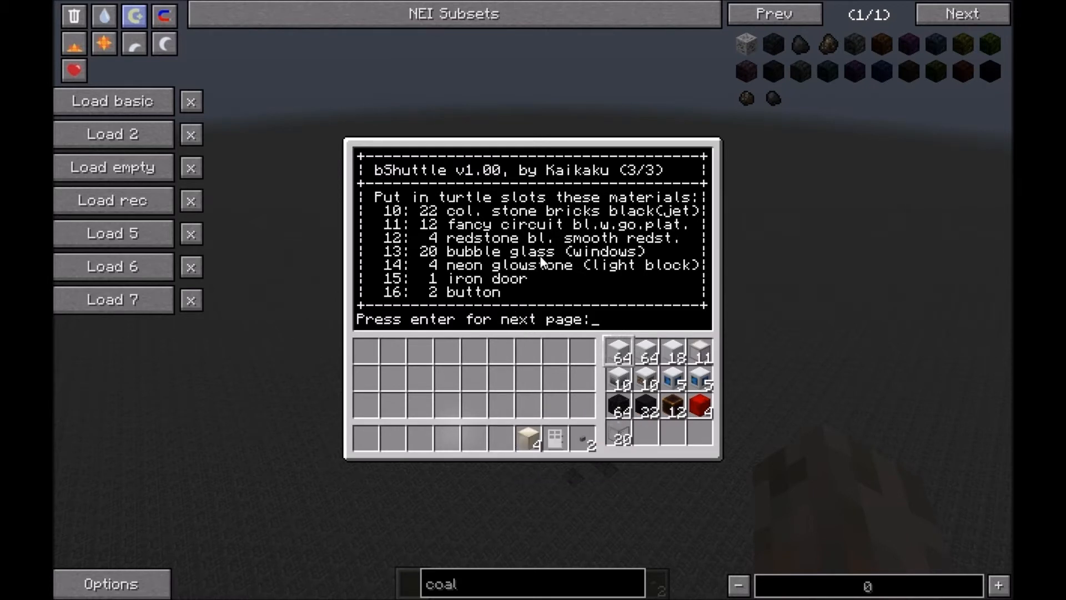
{"action": "mouse_move", "coordinate": [618, 438]}
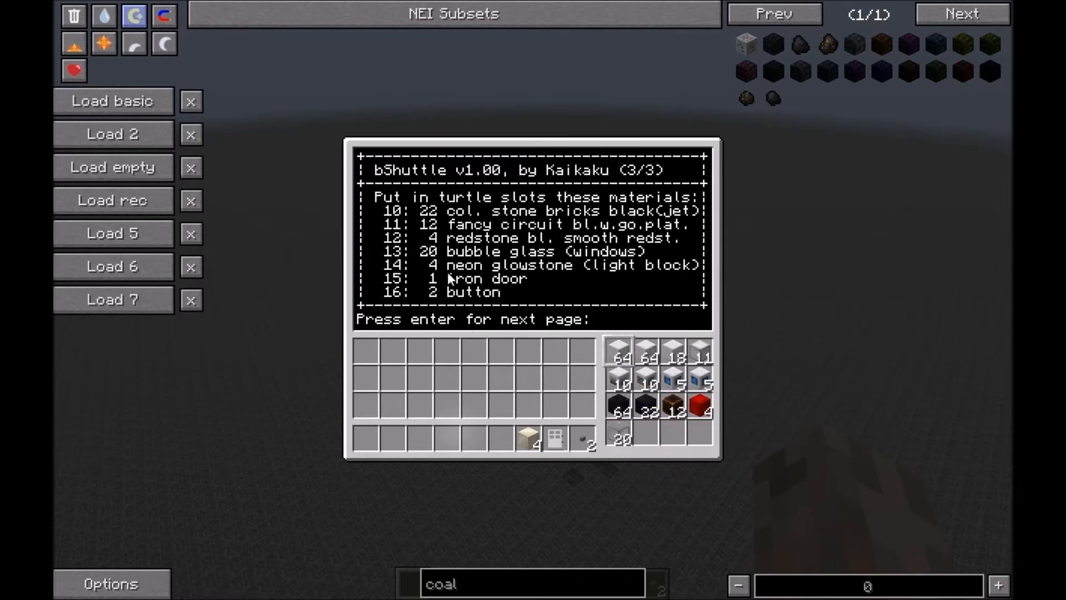
{"action": "mouse_move", "coordinate": [529, 439]}
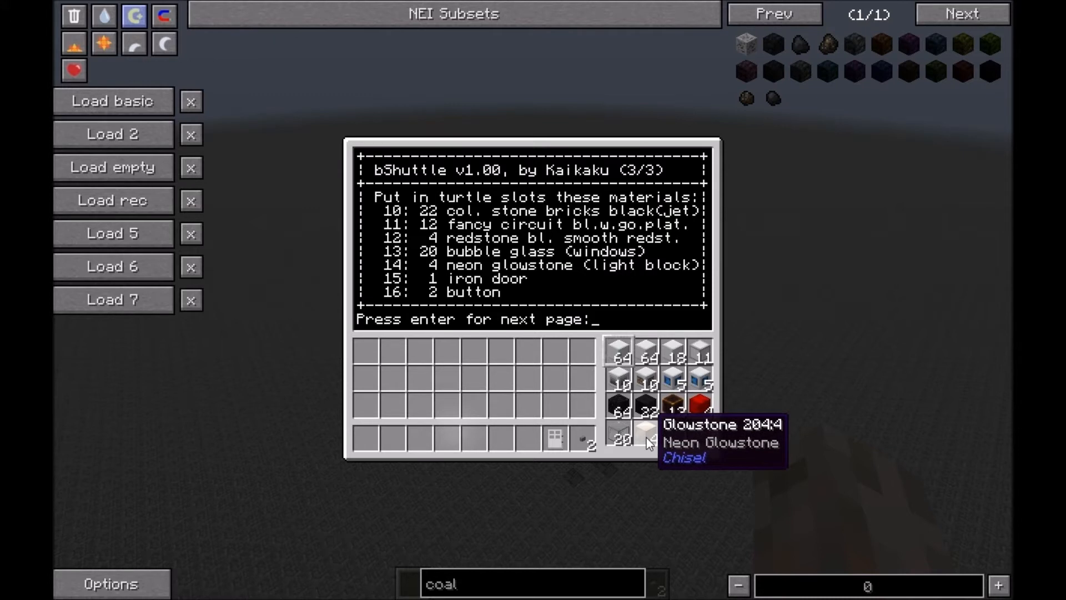
{"action": "mouse_move", "coordinate": [625, 273]}
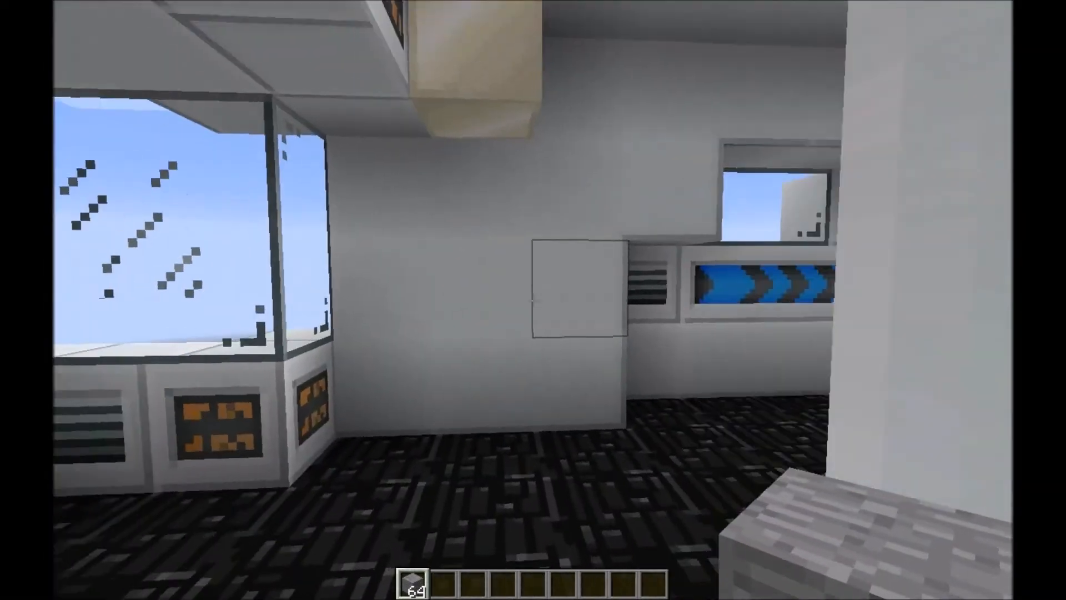
{"action": "mouse_move", "coordinate": [533, 292]}
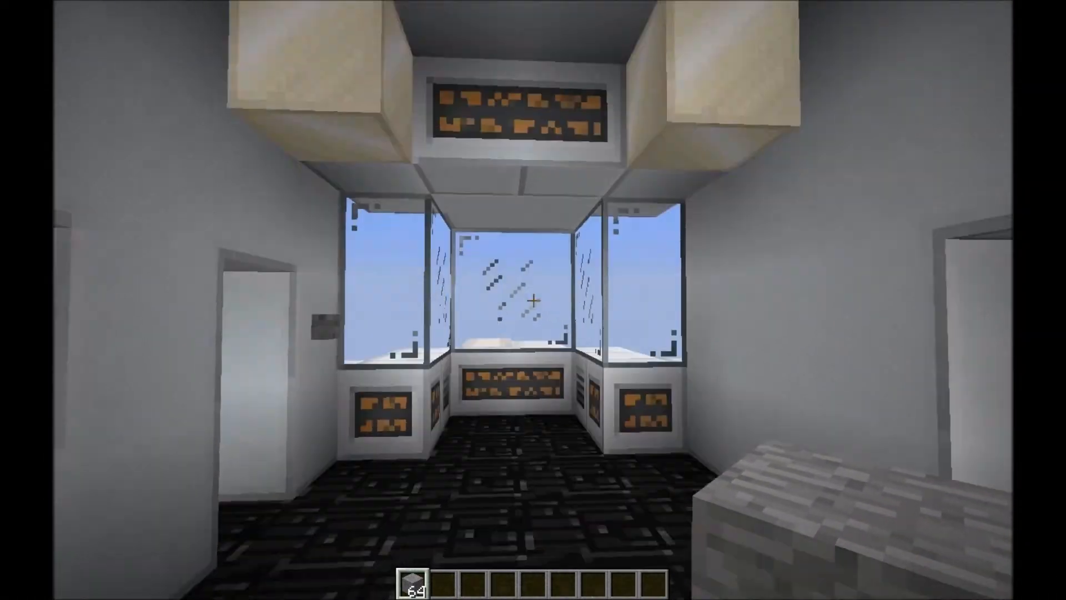
{"action": "mouse_move", "coordinate": [533, 299]}
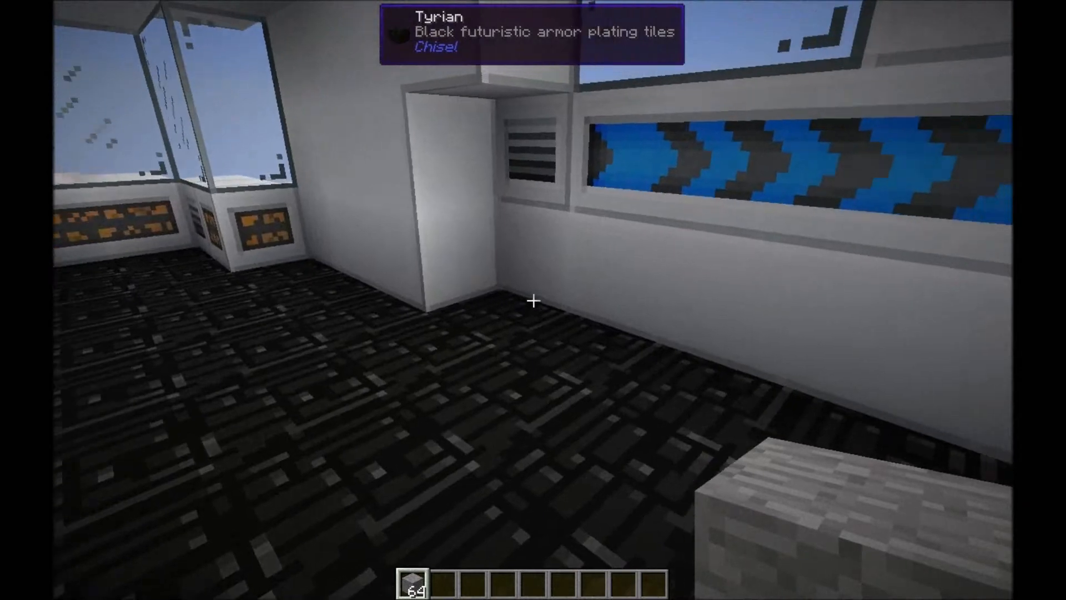
{"action": "mouse_move", "coordinate": [533, 300]}
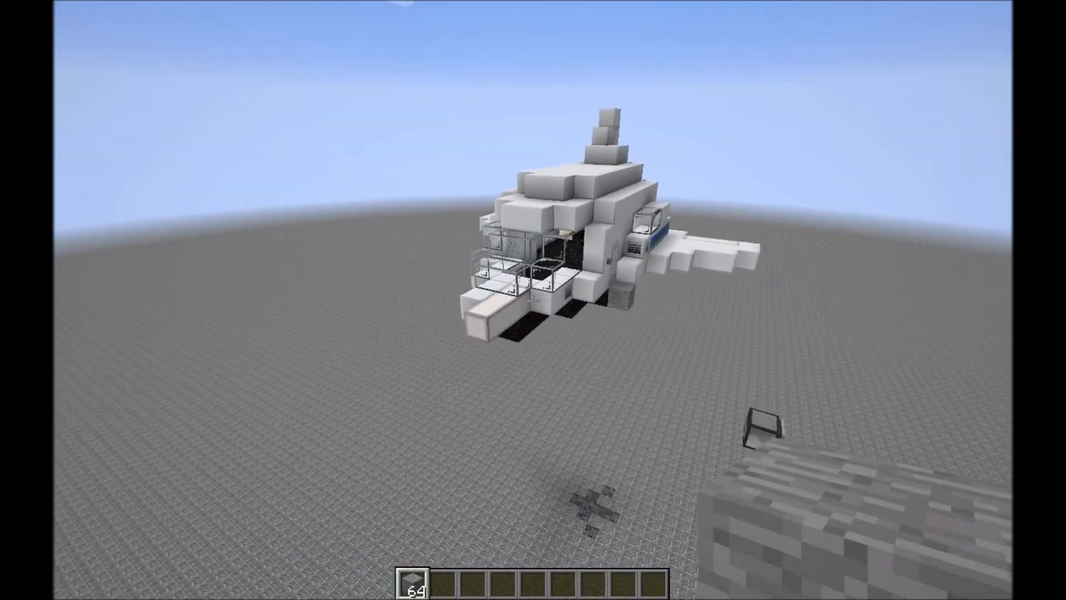
{"action": "mouse_move", "coordinate": [533, 300]}
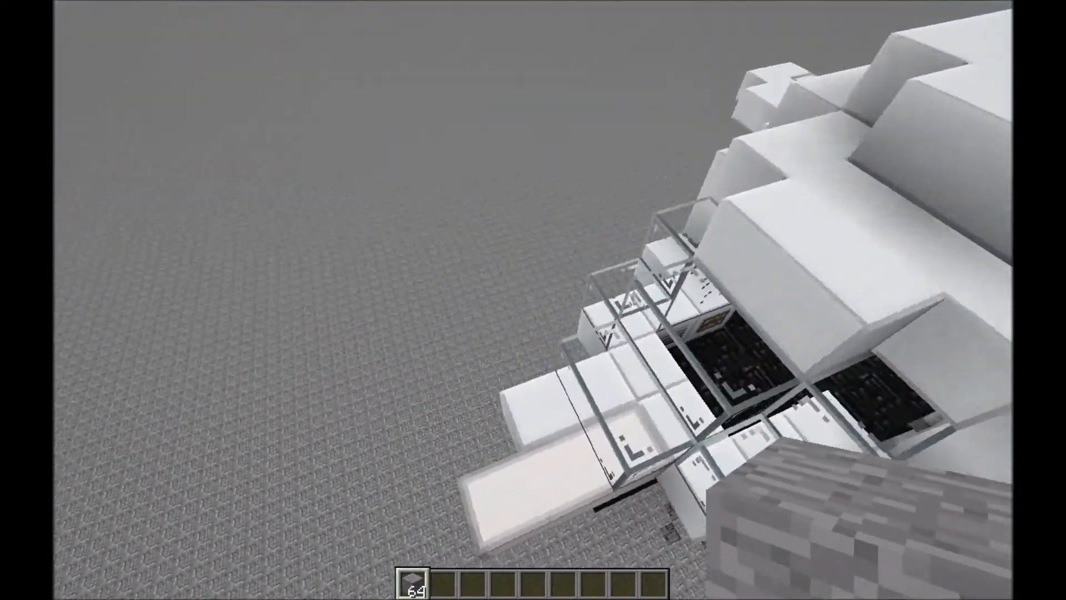